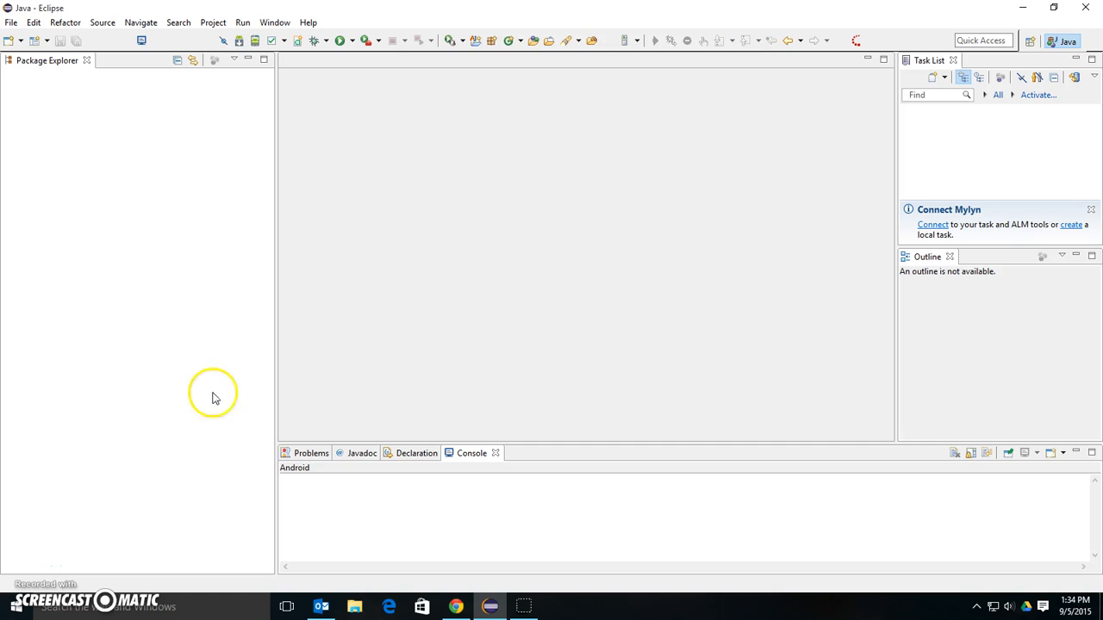
mouse_move(227, 354)
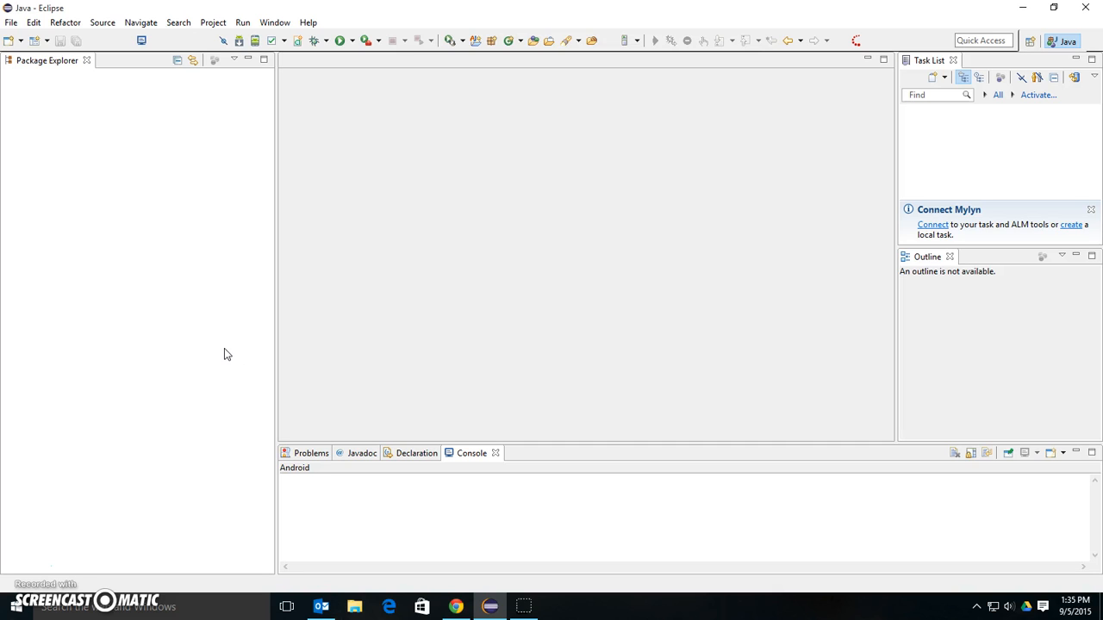
mouse_move(199, 355)
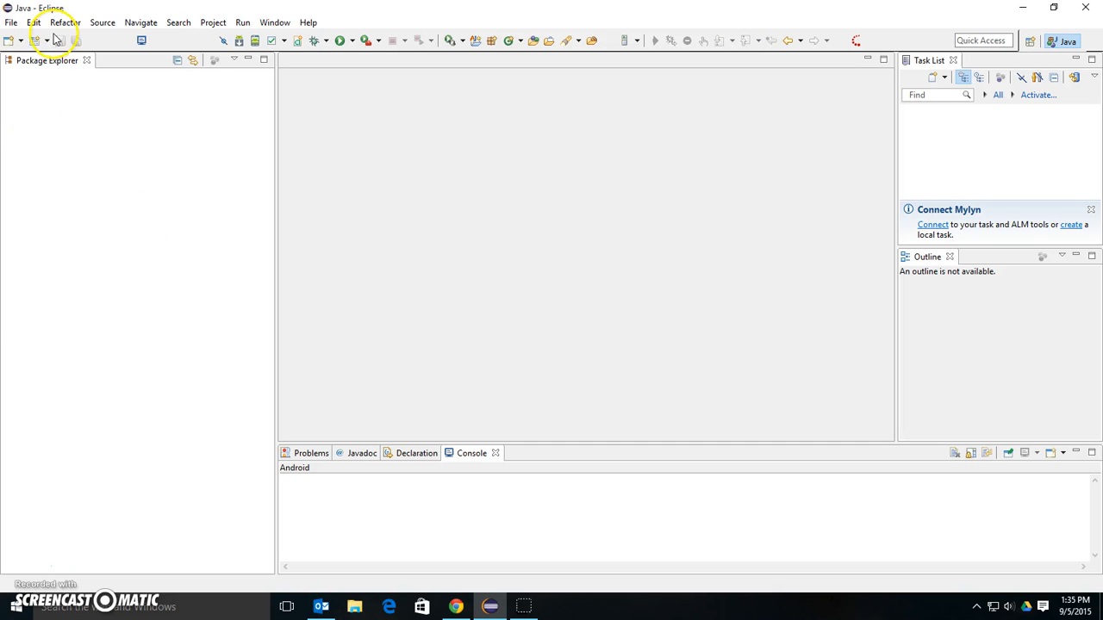
Create a JavaFX project named TestProject with the wizard and expand it in Package Explorer
click(9, 22)
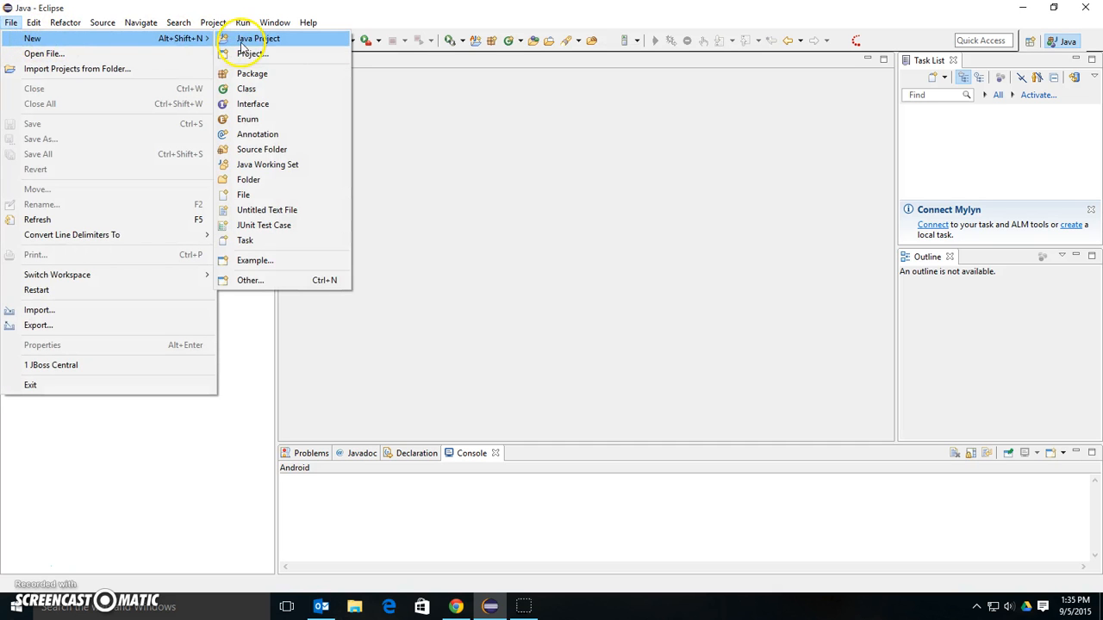
click(250, 280)
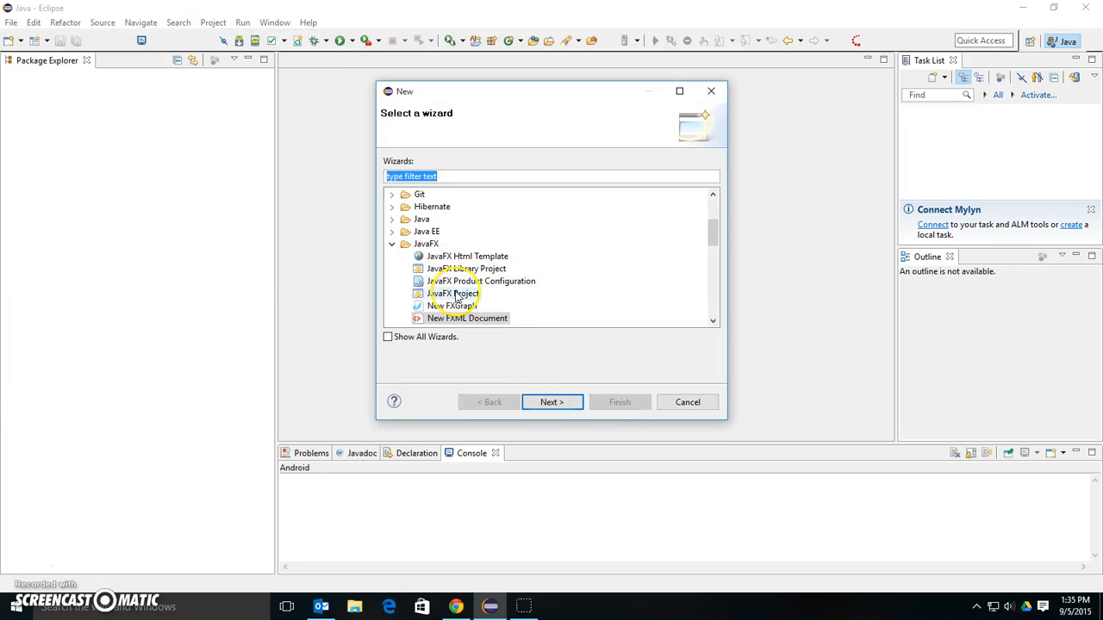
click(551, 401)
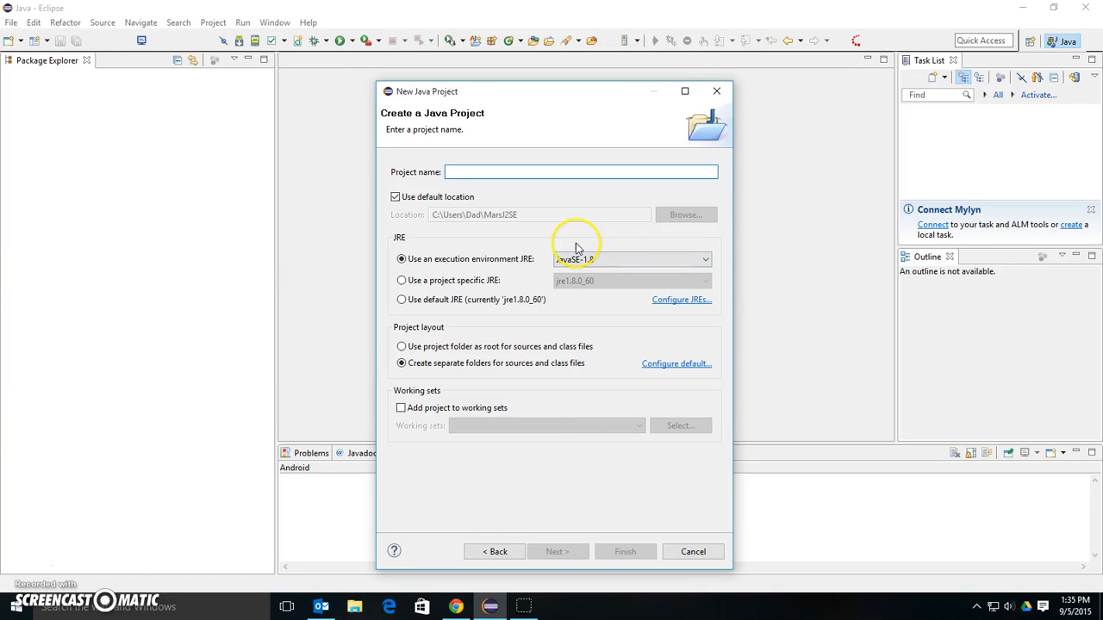
text(TestPro)
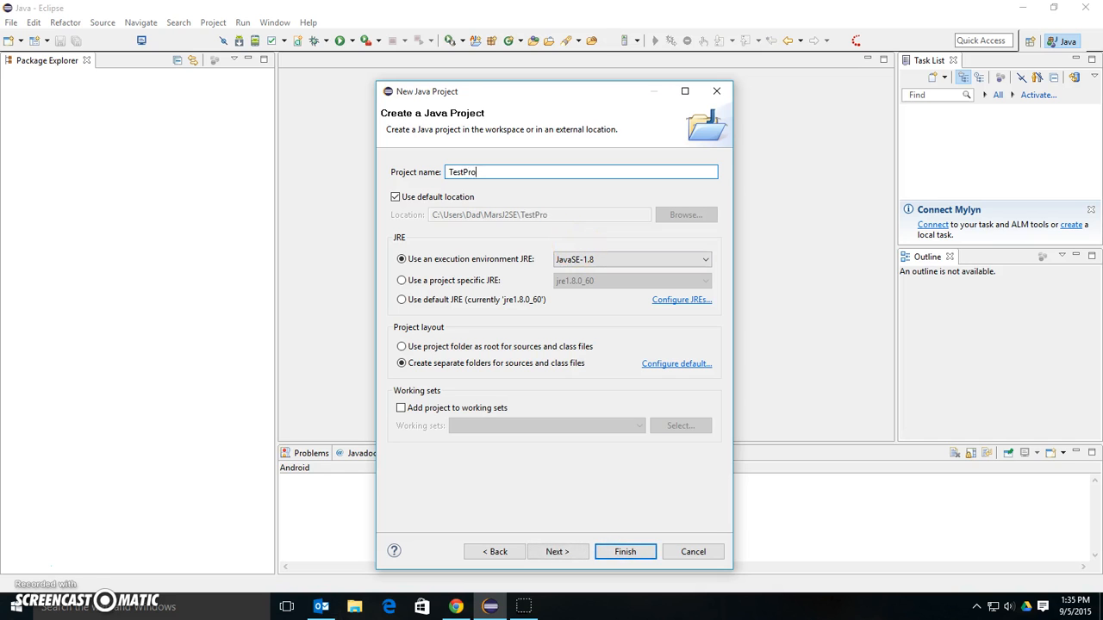
click(625, 551)
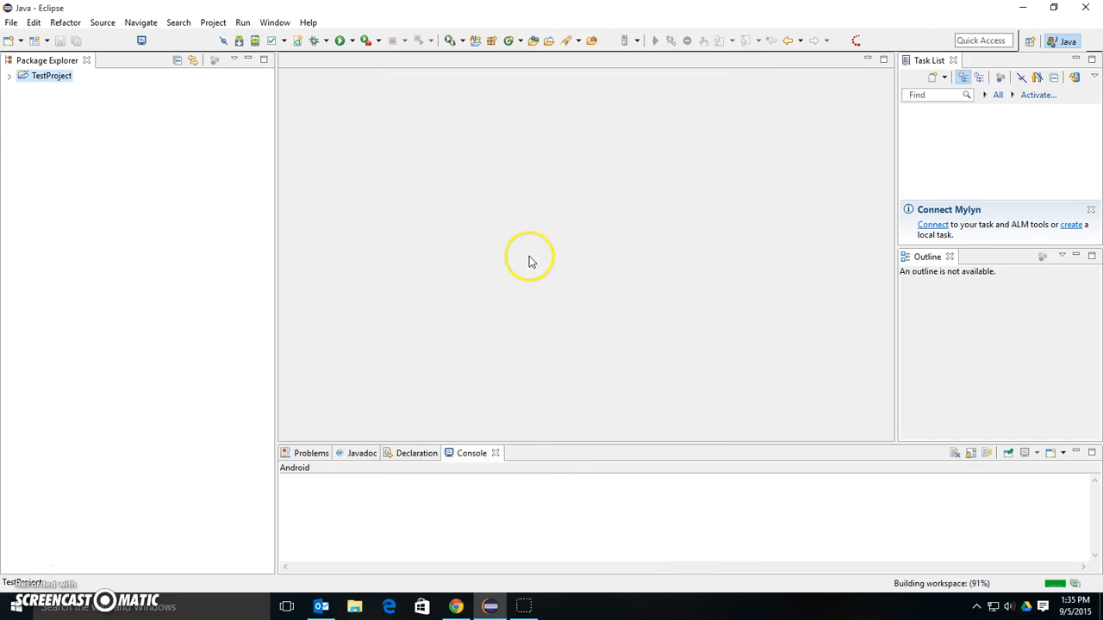
click(9, 81)
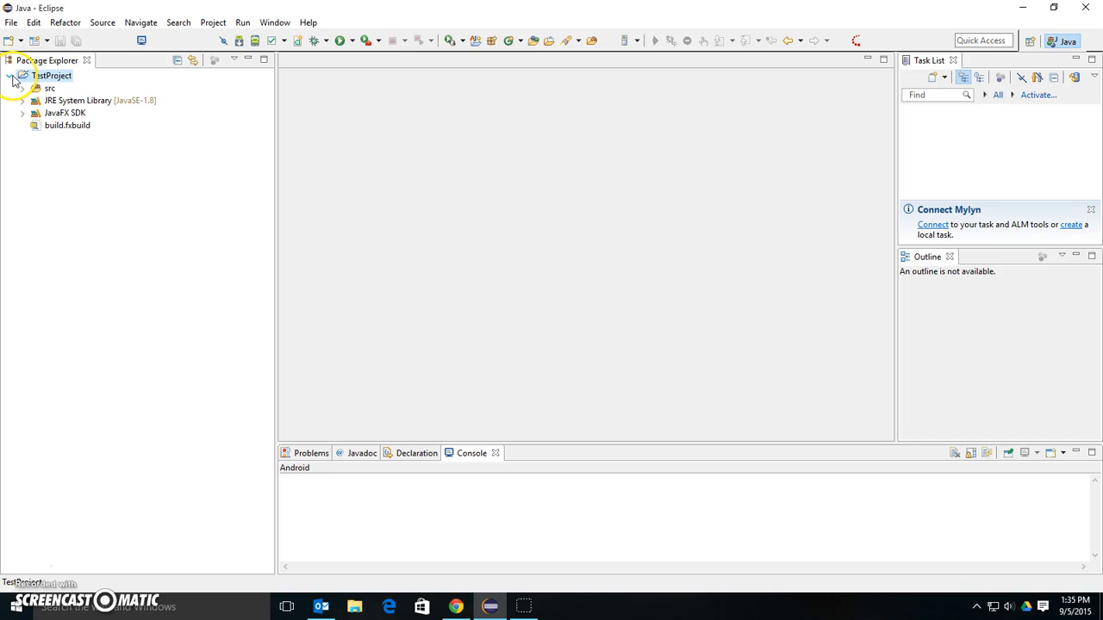
Expand TestProject's src folder to show the application package with Main.java and application.css
click(19, 94)
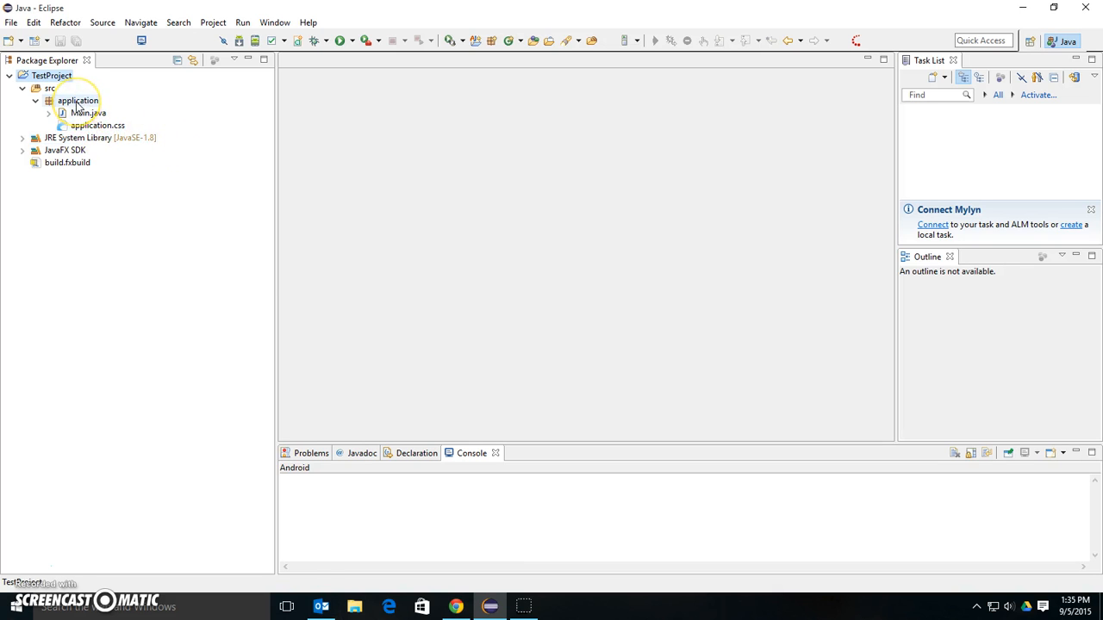
Add a new FXML document TestForm.fxml to the application package and focus its editor
right_click(65, 98)
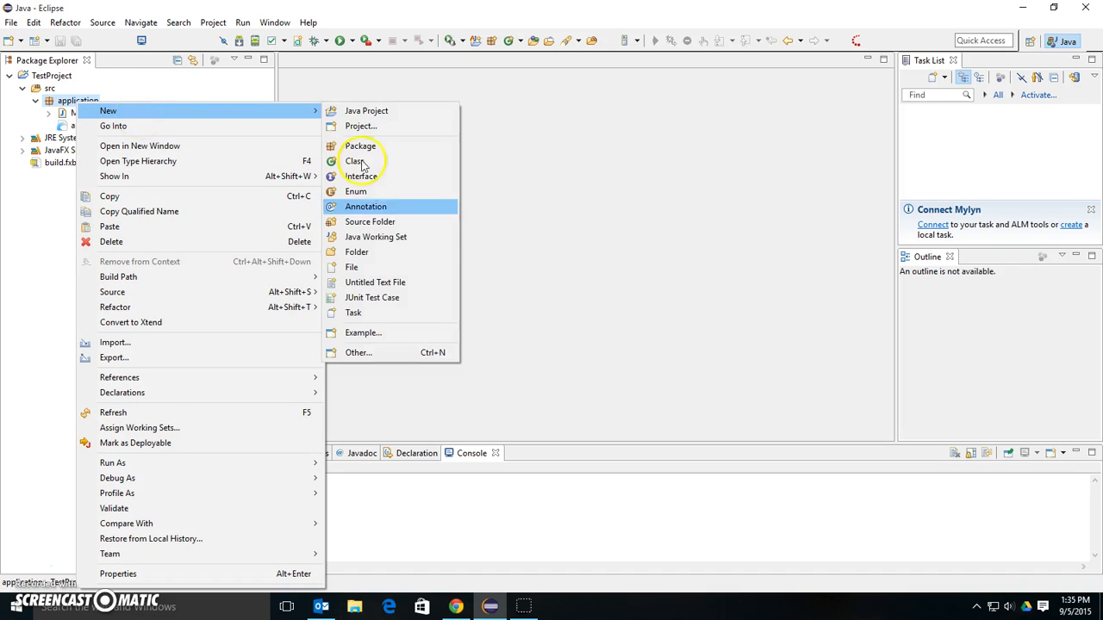
click(357, 352)
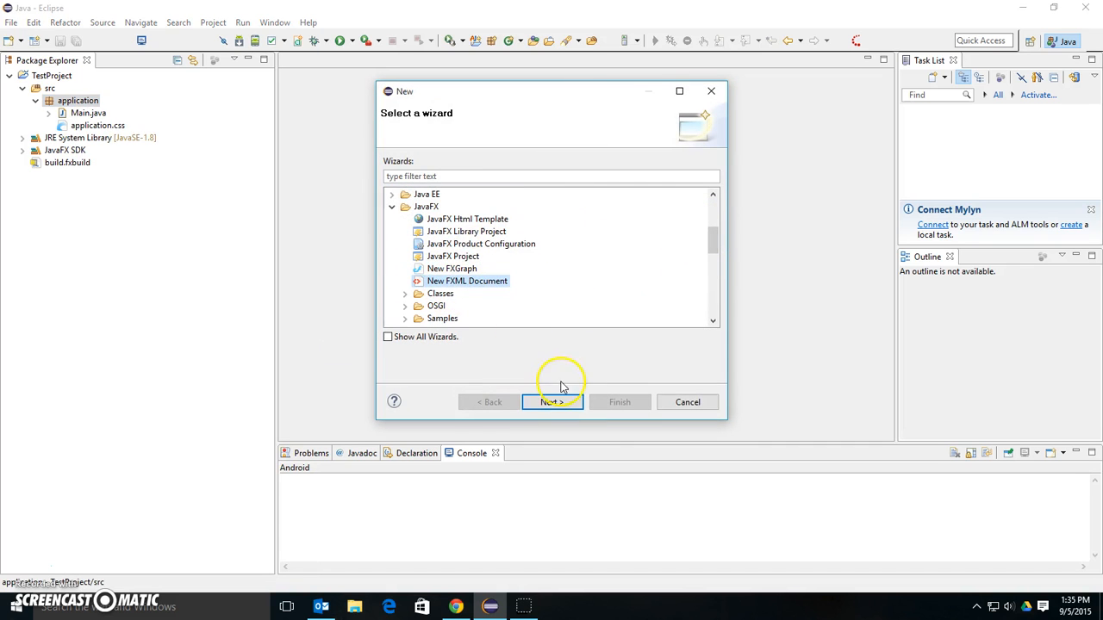
click(552, 402)
text(TestForm)
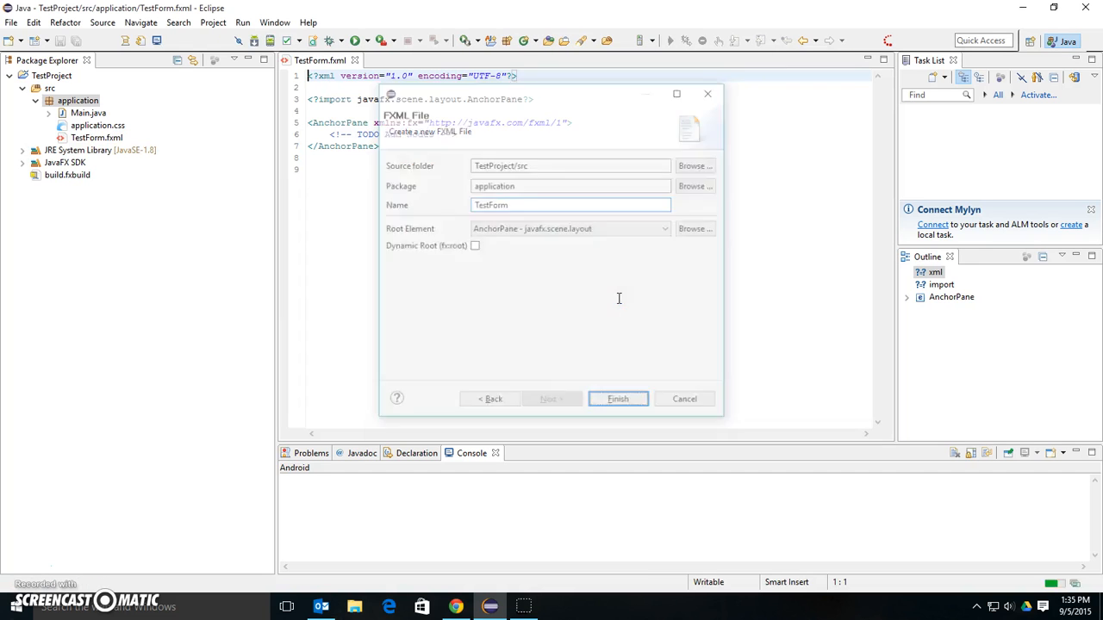
click(618, 399)
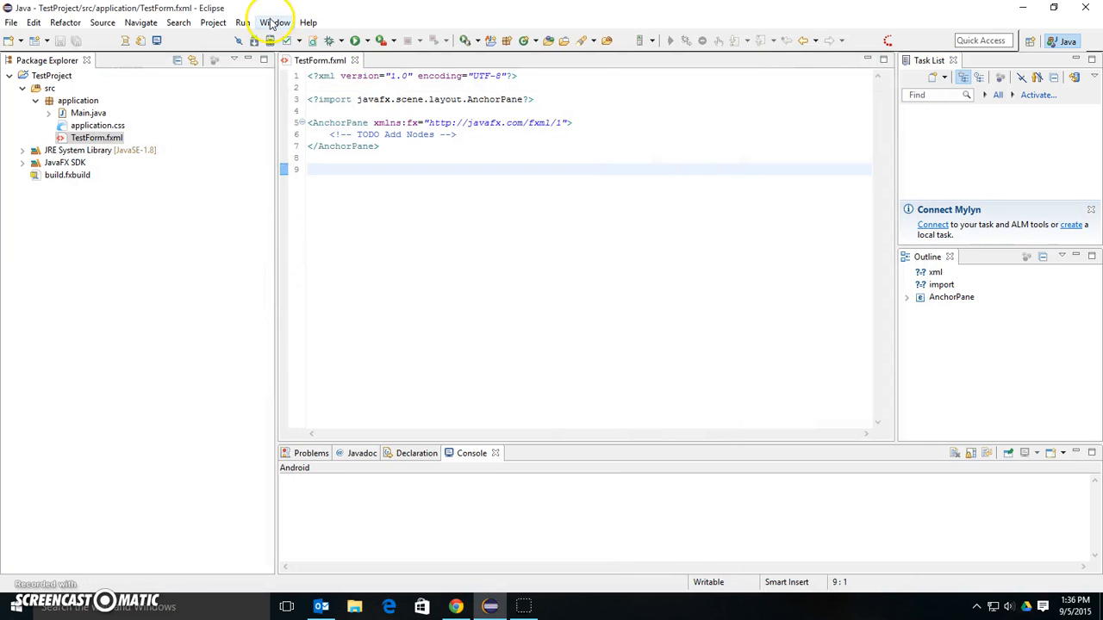
Filter Preferences for 'file', open File Associations, and select *.fxml to view its editors
click(280, 23)
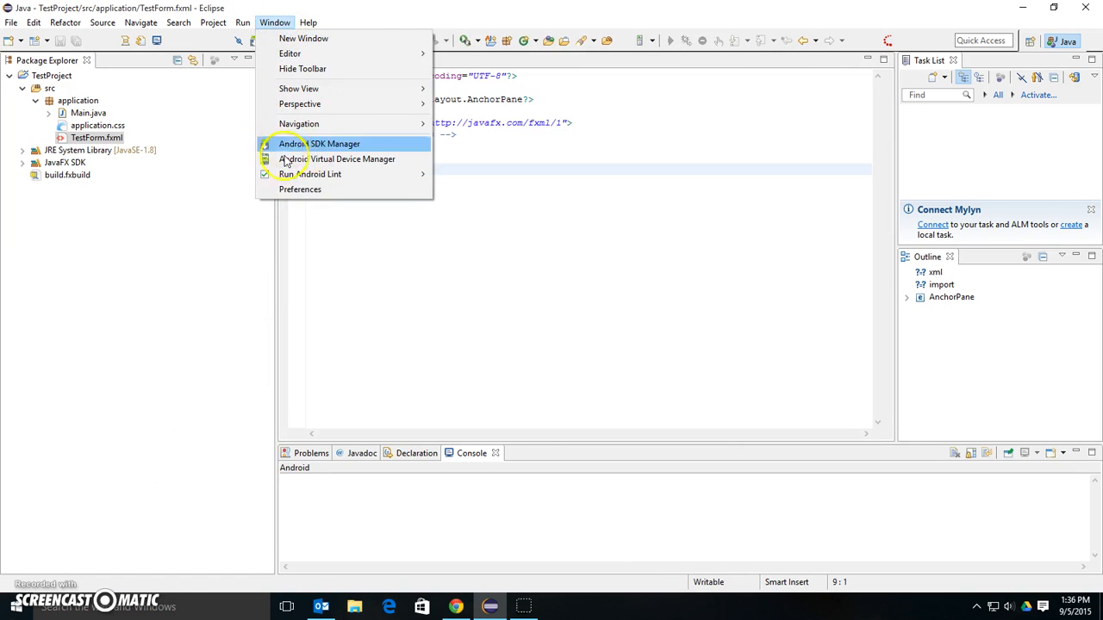
click(300, 189)
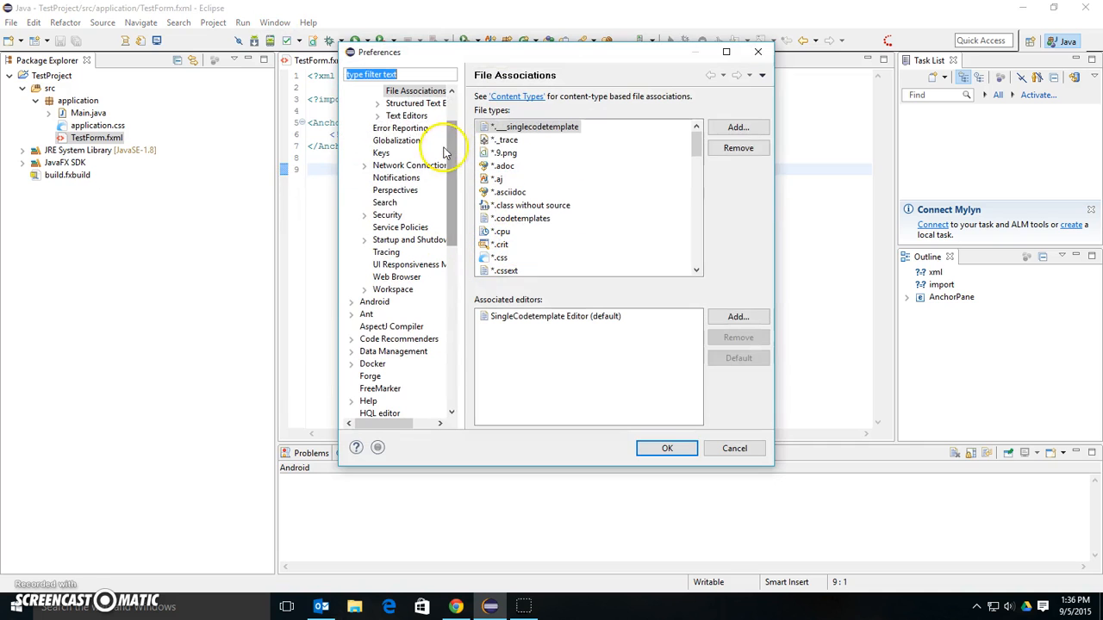
click(381, 90)
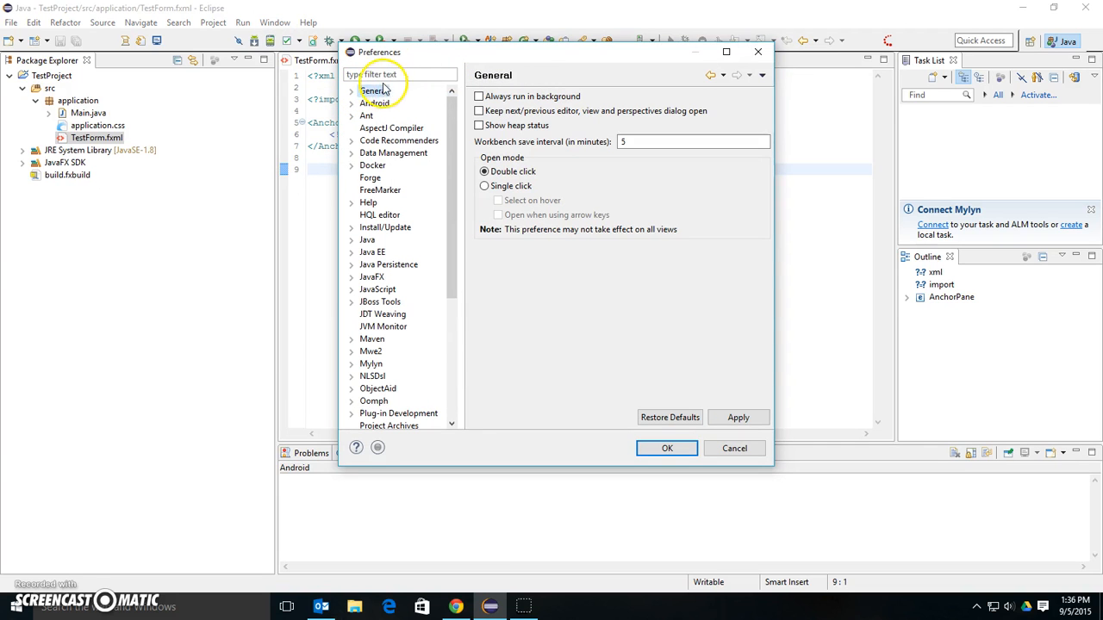
text(file)
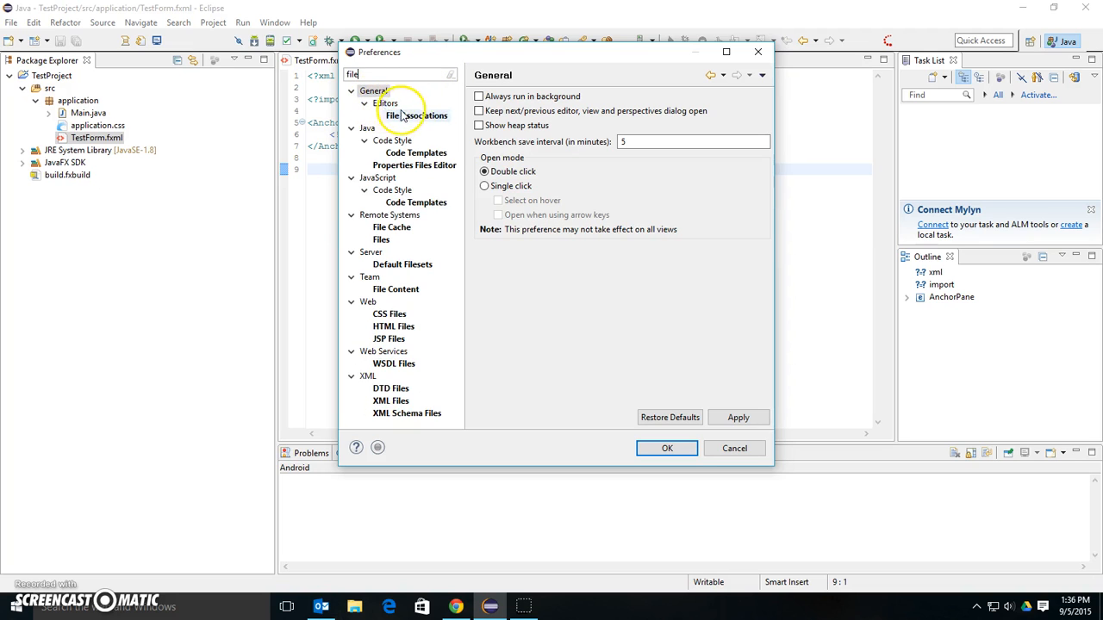
click(417, 115)
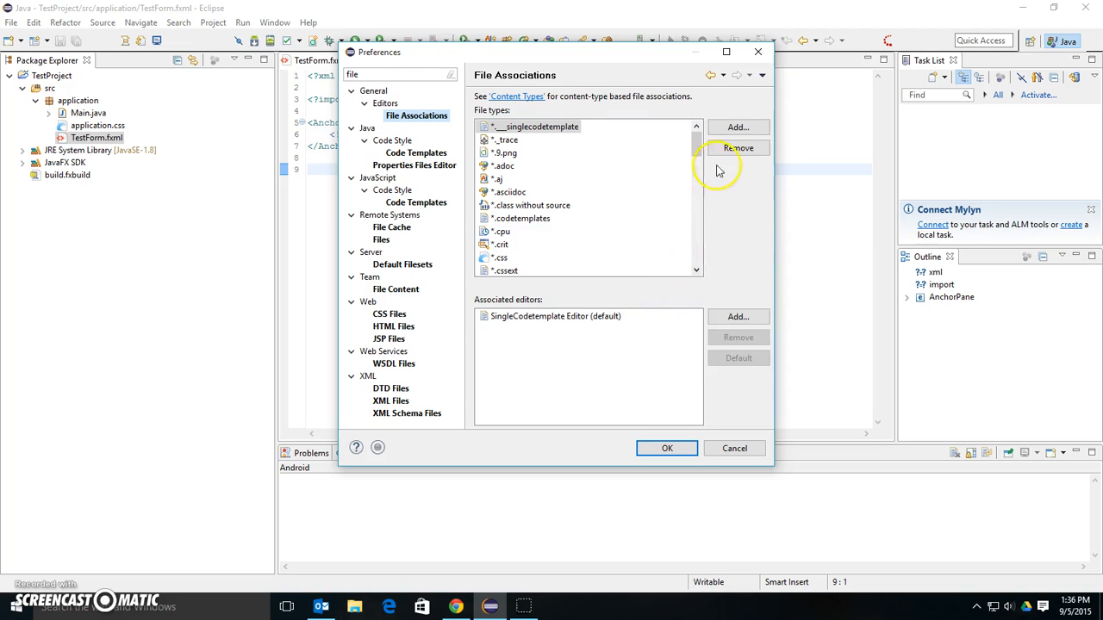
scroll(down, 3)
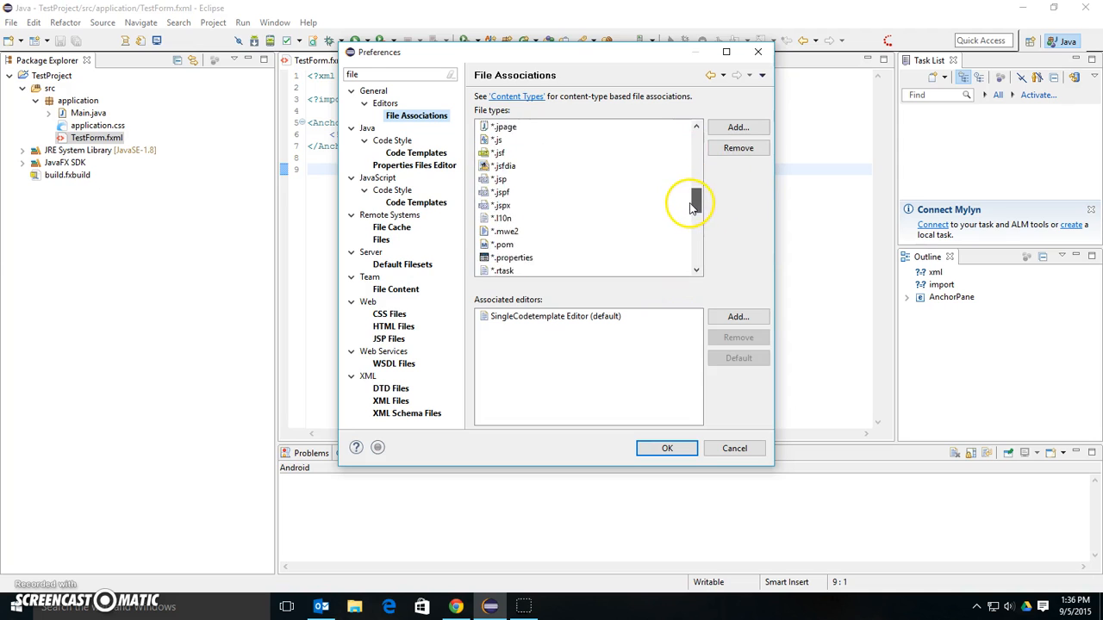
scroll(down, 3)
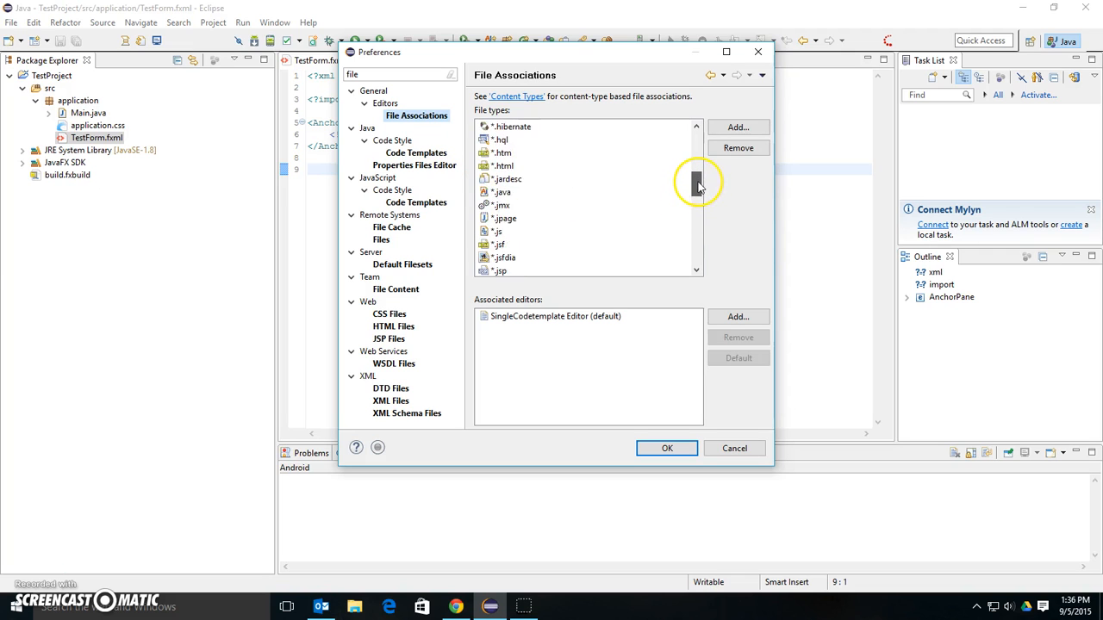
click(503, 178)
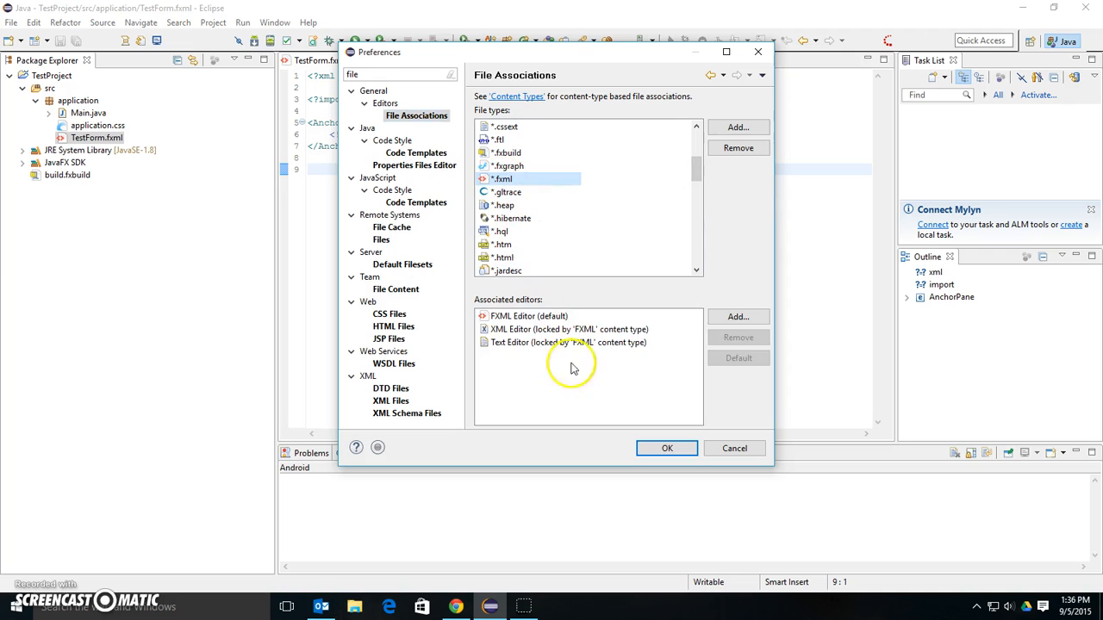
mouse_move(551, 361)
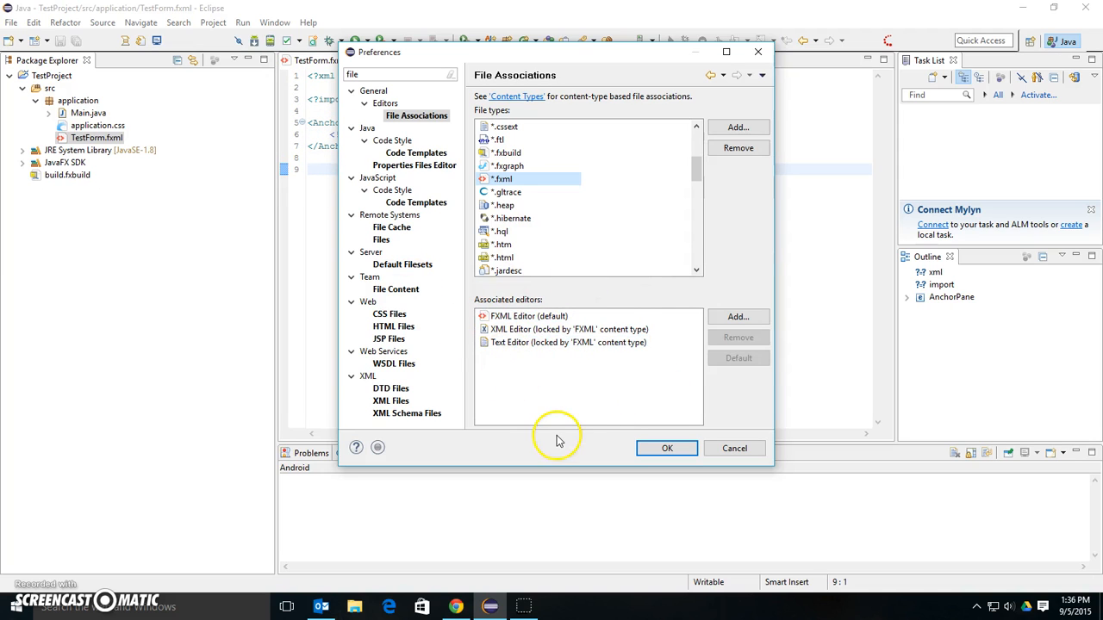
mouse_move(562, 395)
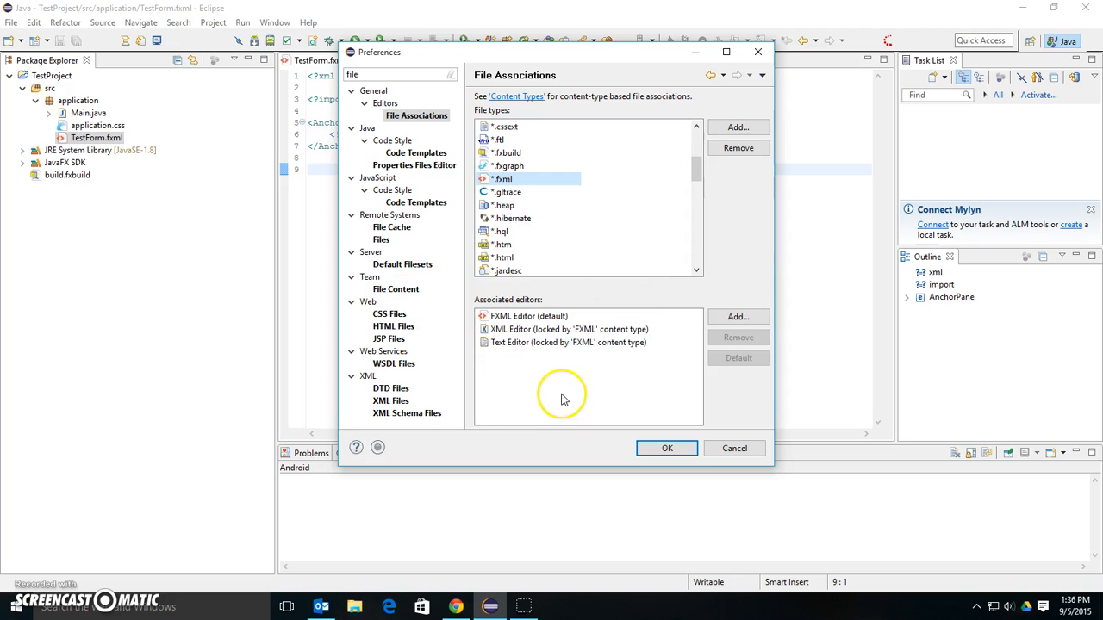
click(8, 605)
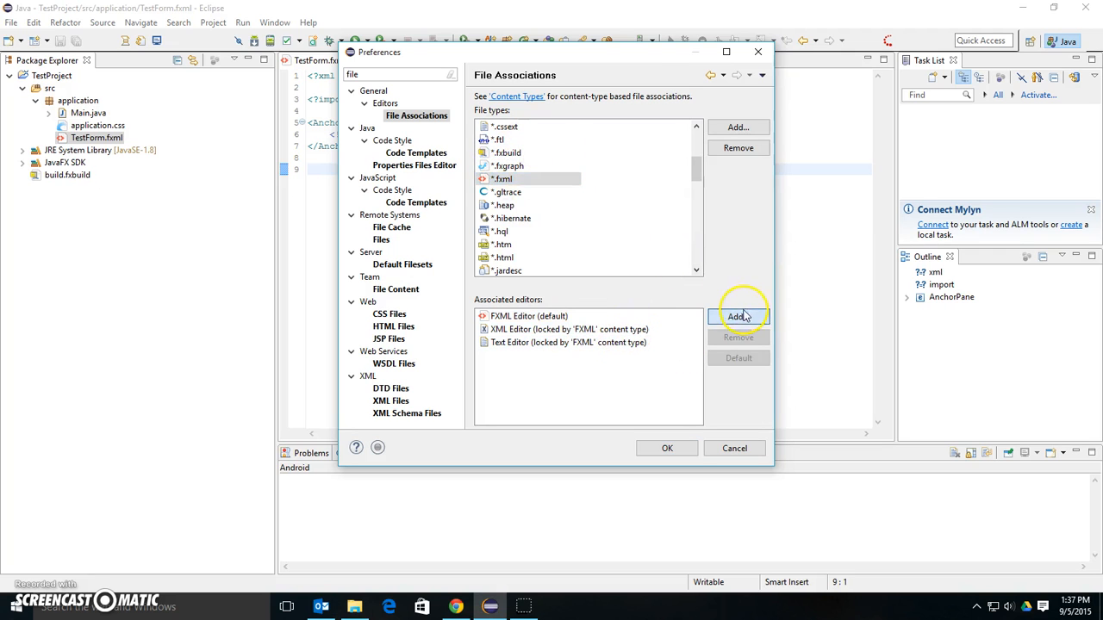
Add SceneBuilder as the default *.fxml editor, apply, and close the TestForm.fxml tab
click(738, 316)
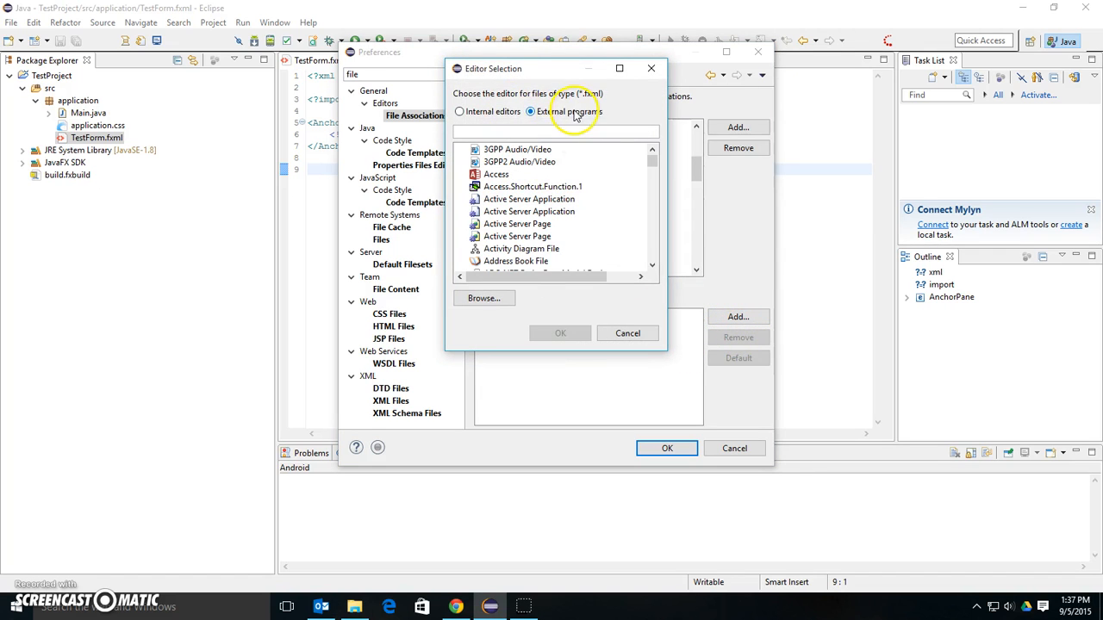
click(483, 297)
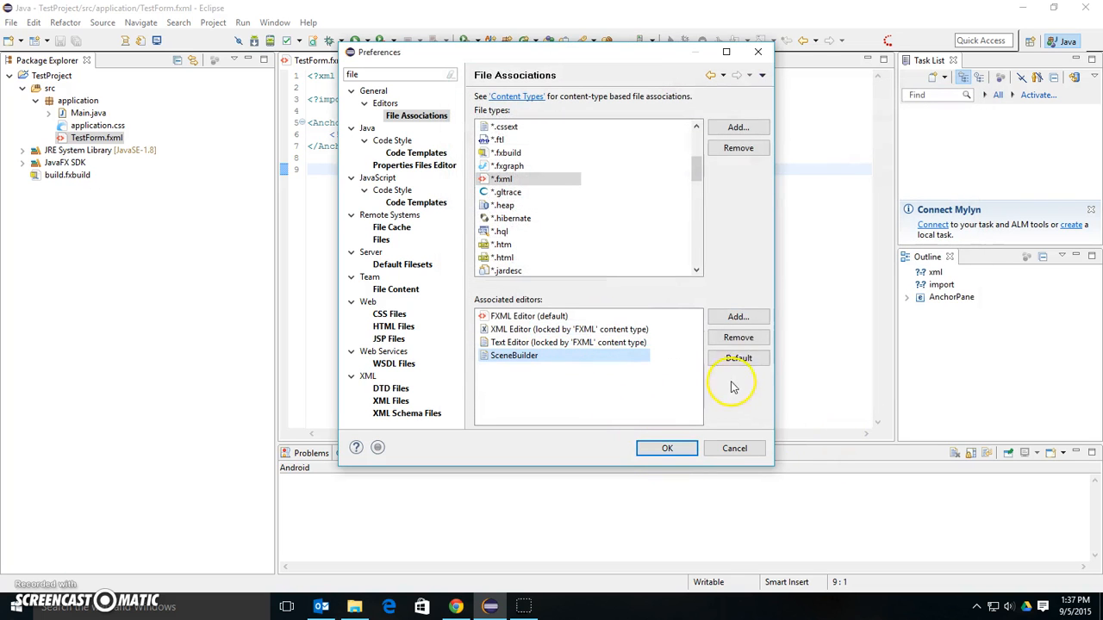
click(738, 358)
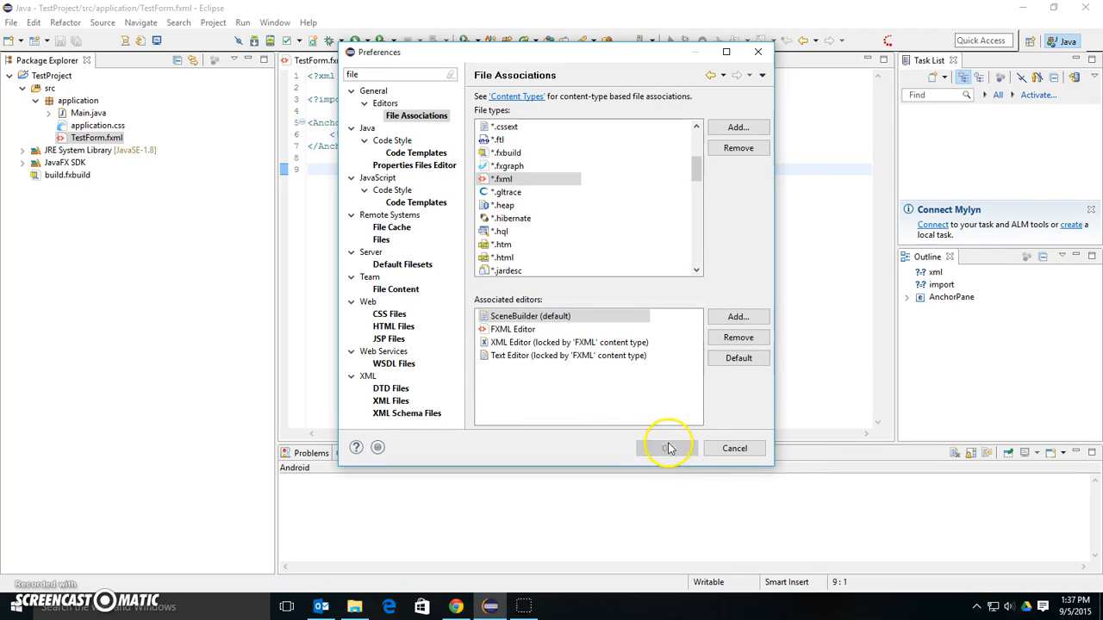
click(668, 448)
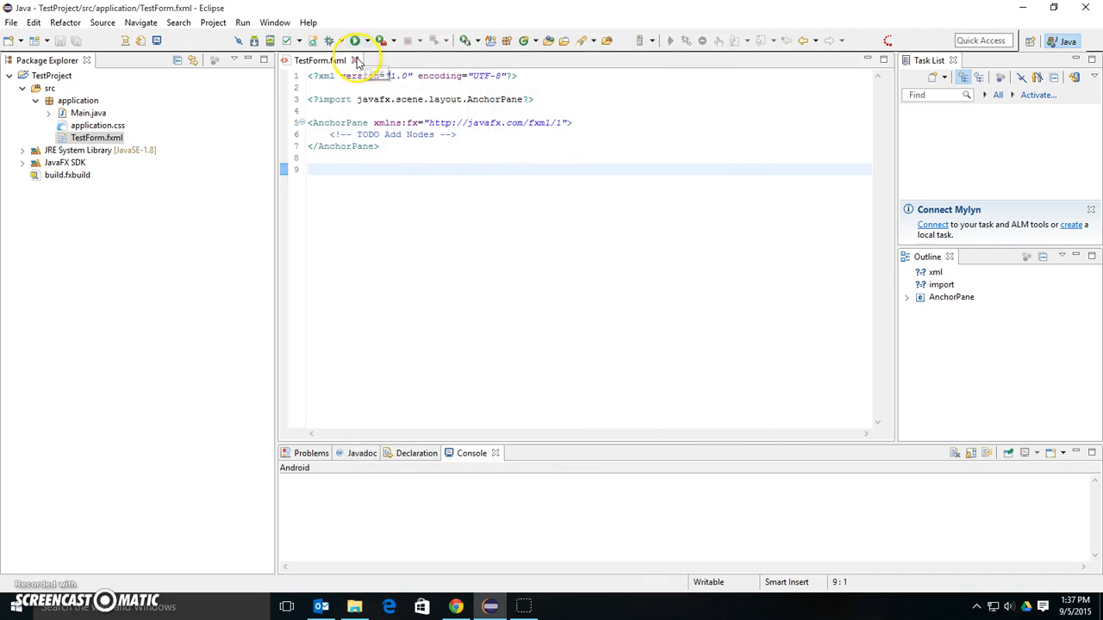
click(354, 60)
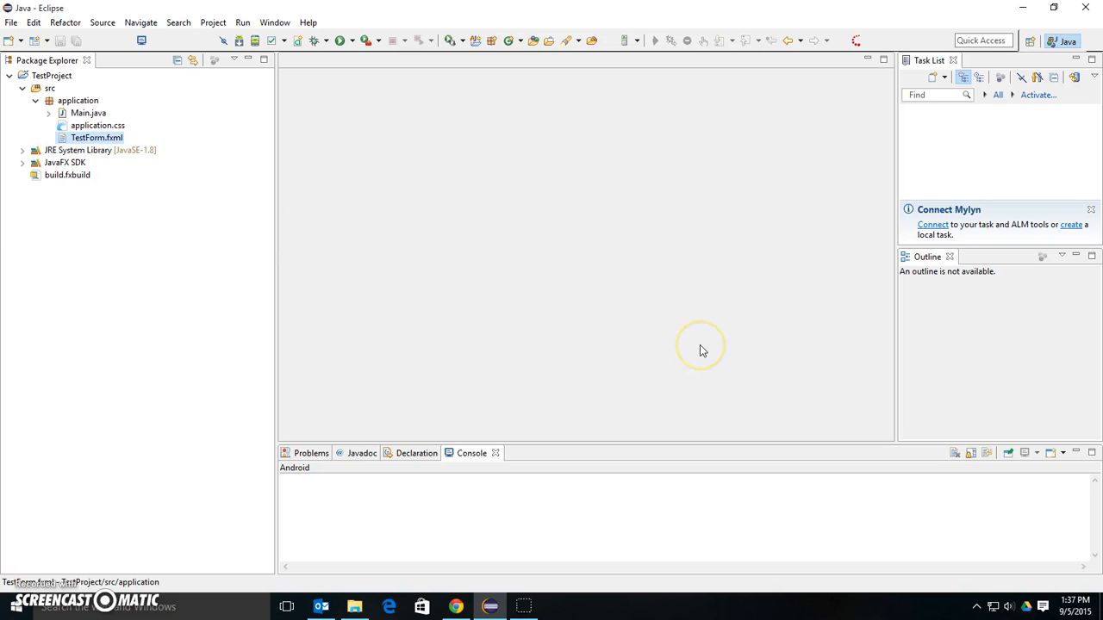
double_click(97, 137)
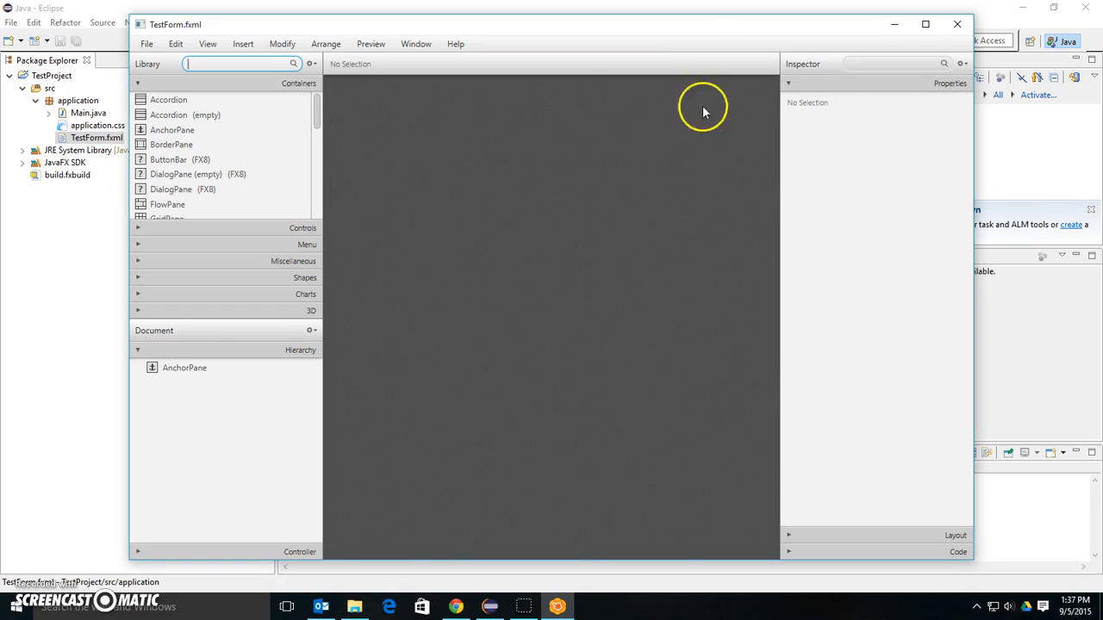
click(323, 24)
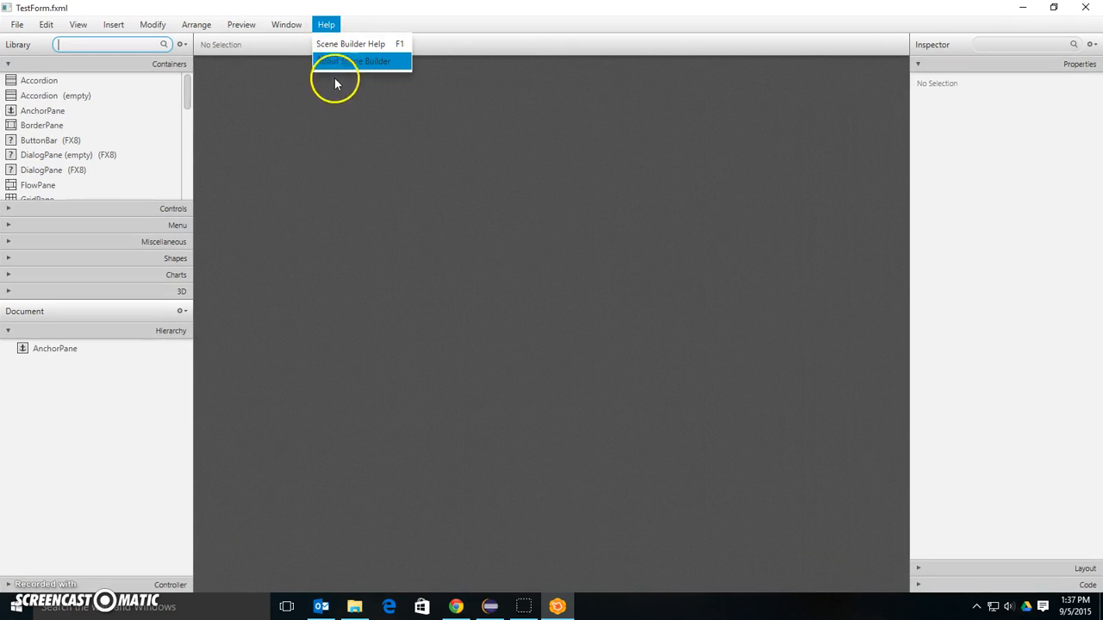
click(356, 58)
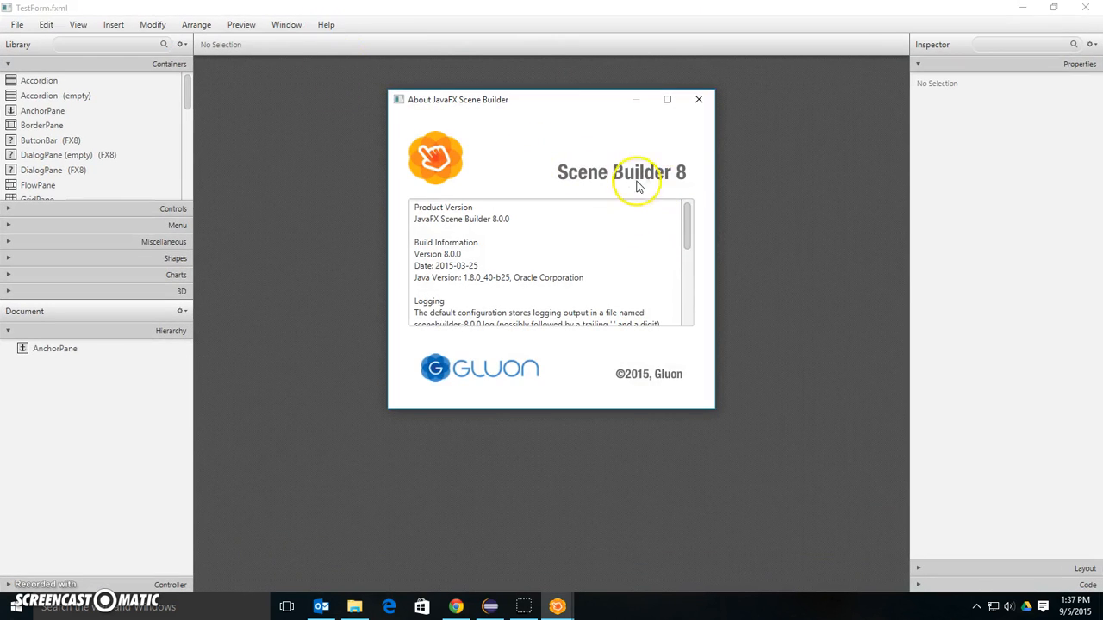
click(699, 99)
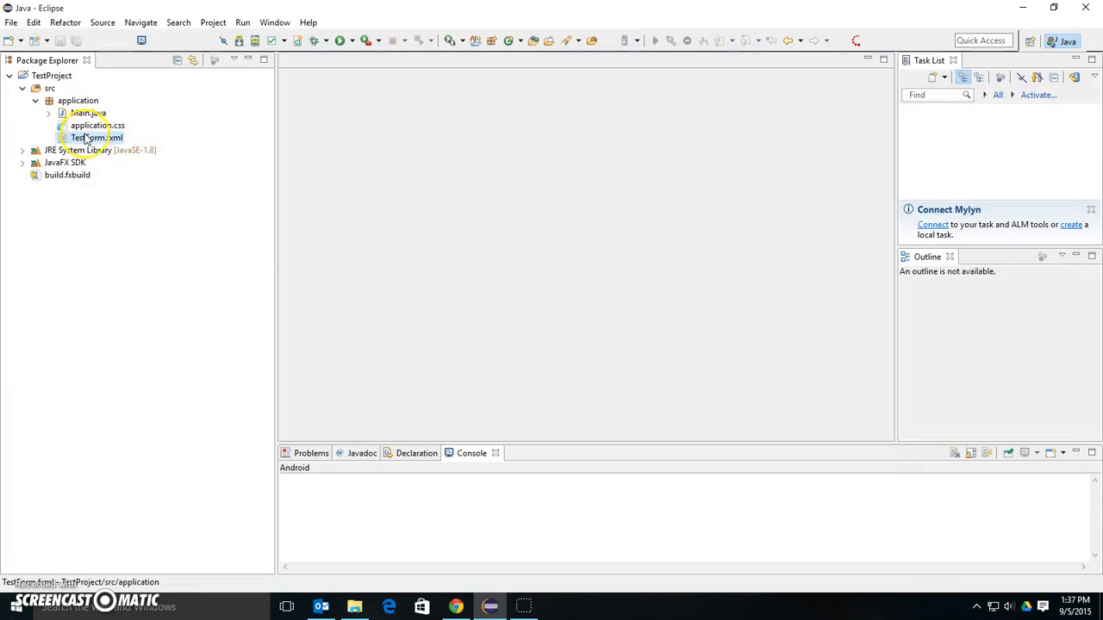
Open TestForm.fxml with the FXML Editor and select all of its code
right_click(90, 136)
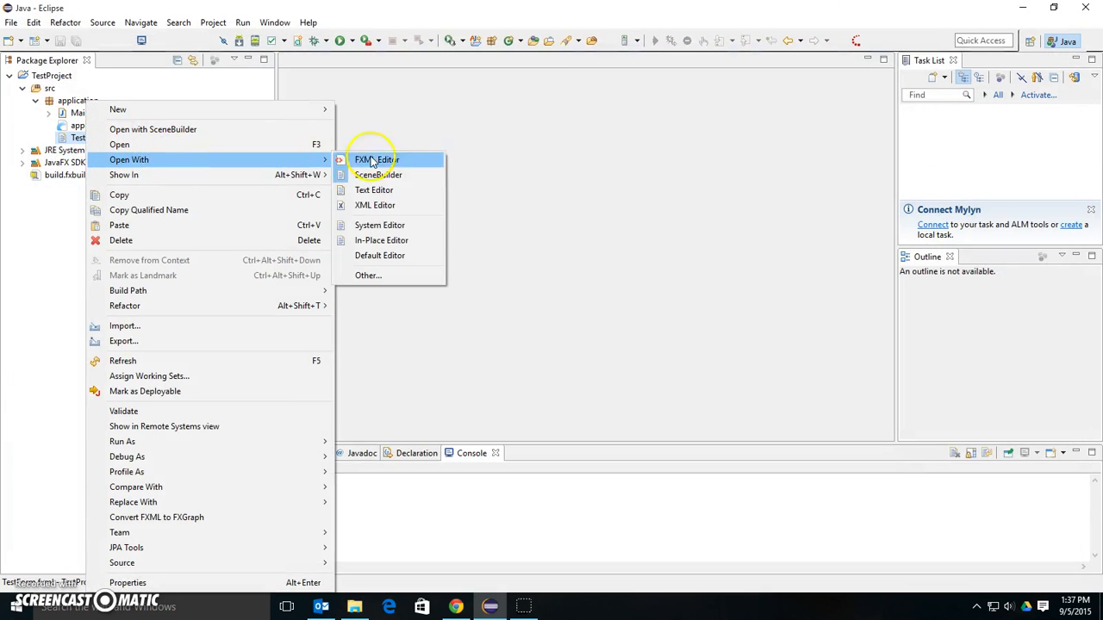
click(373, 160)
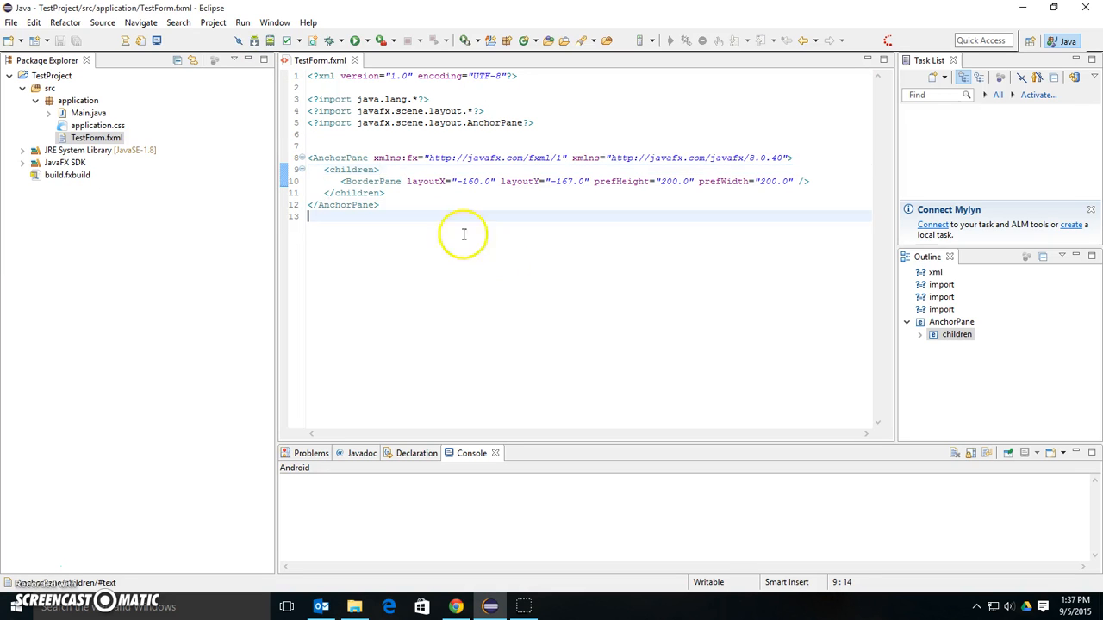
key(ctrl+a)
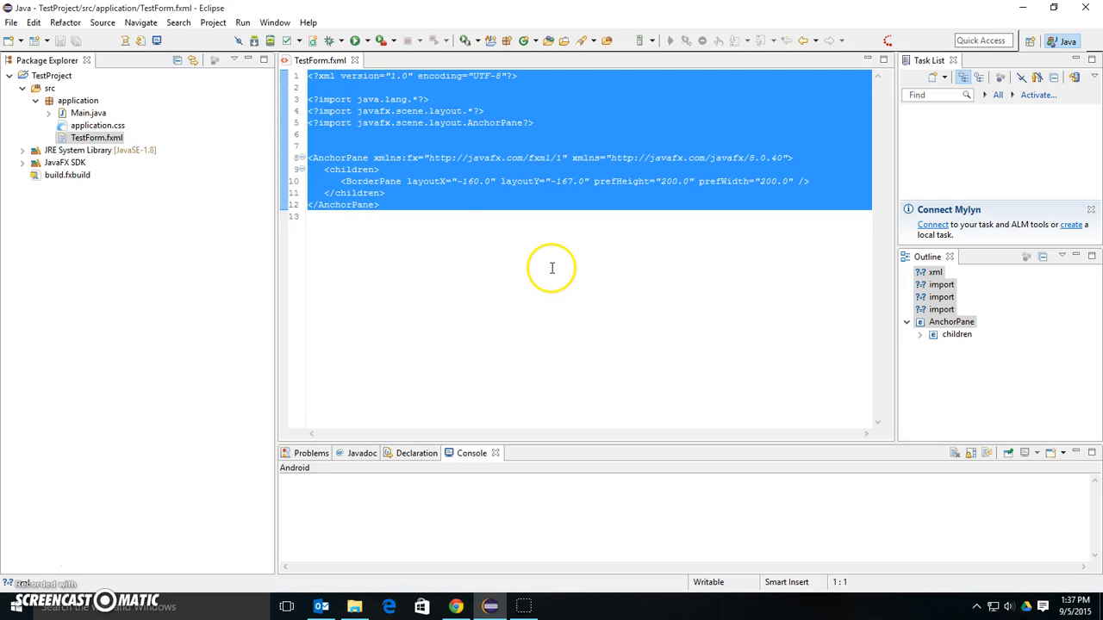